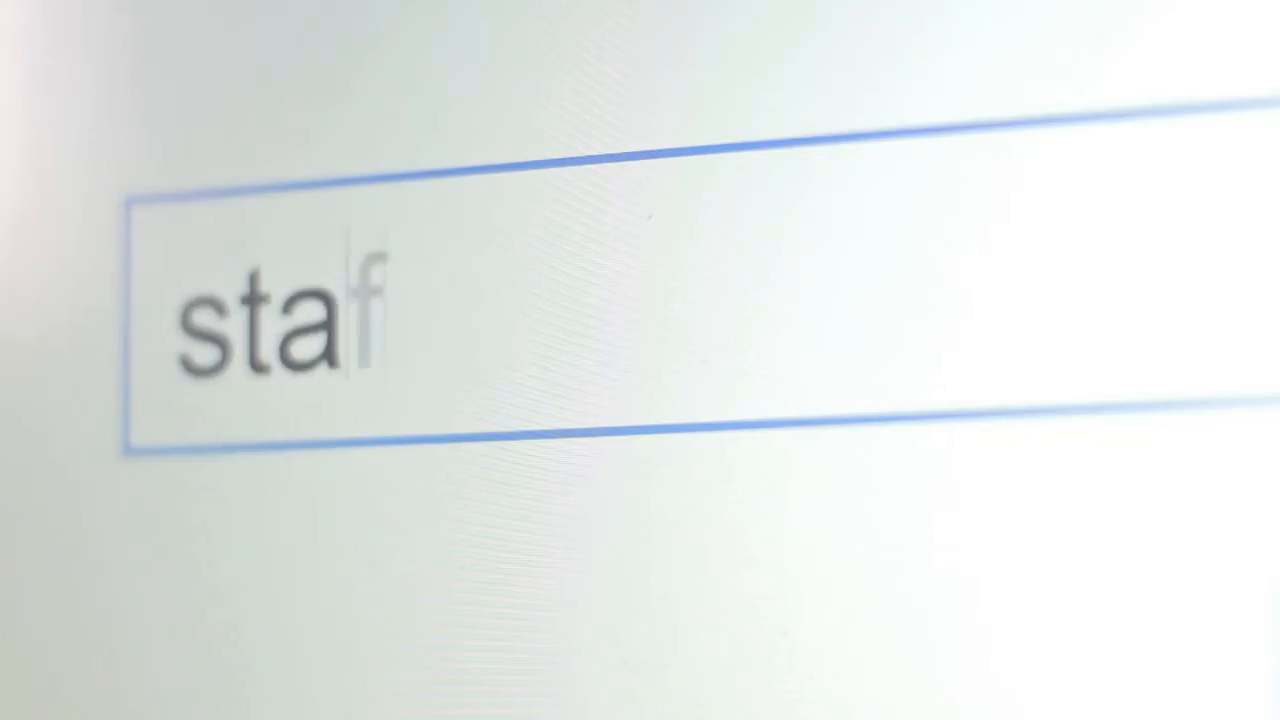
- Load staffmobility.eu to show its homepage with the IMOTION Erasmus Staff Training banner
{"action": "type", "text": "fmobility.eu"}
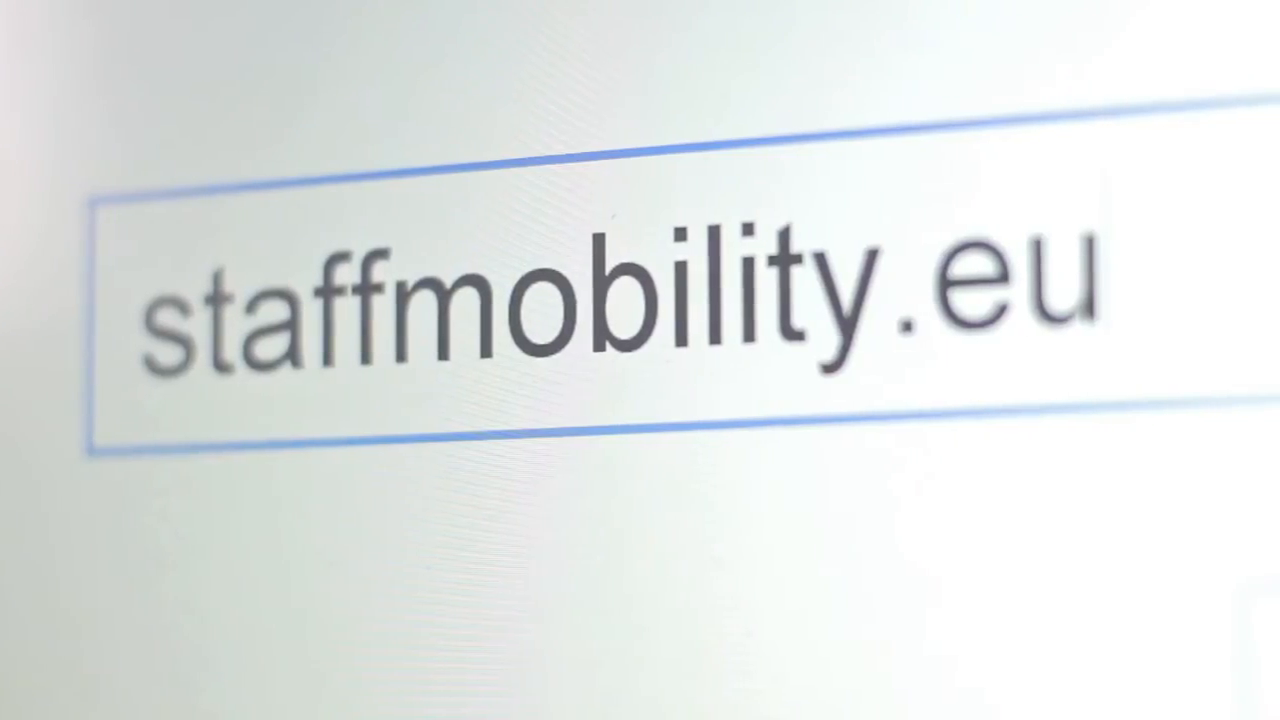
{"action": "key", "text": "Return"}
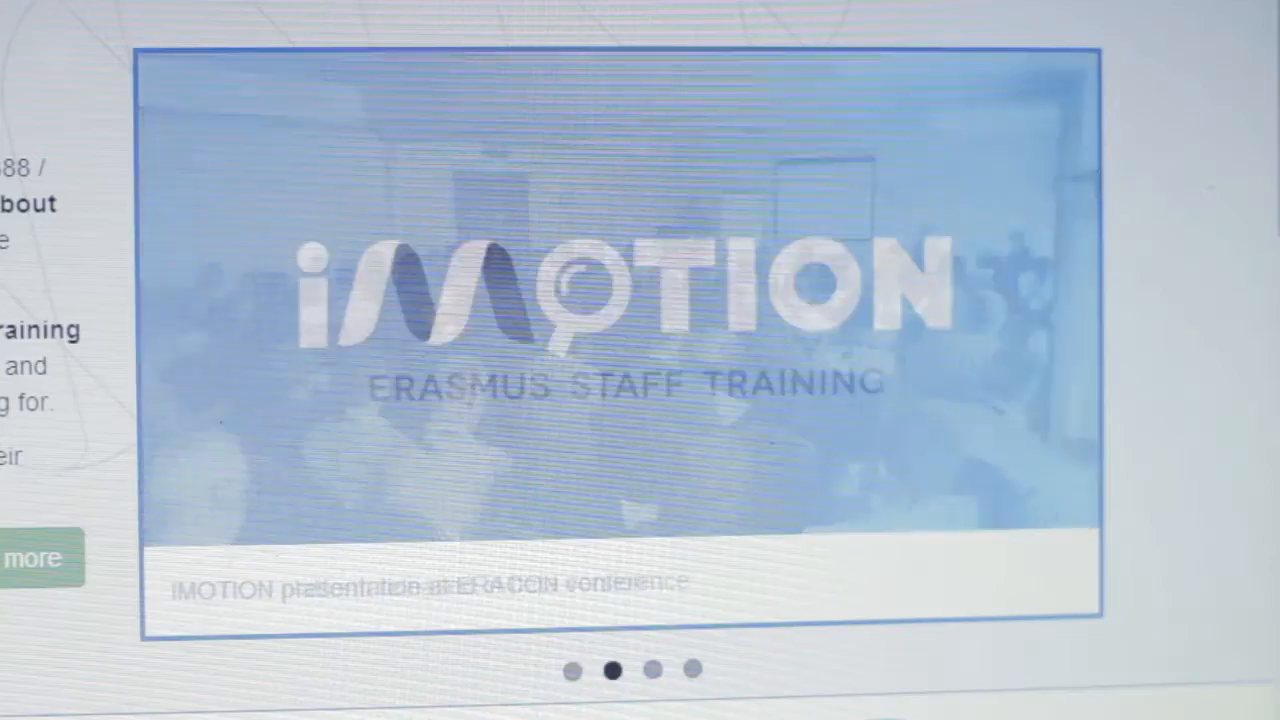